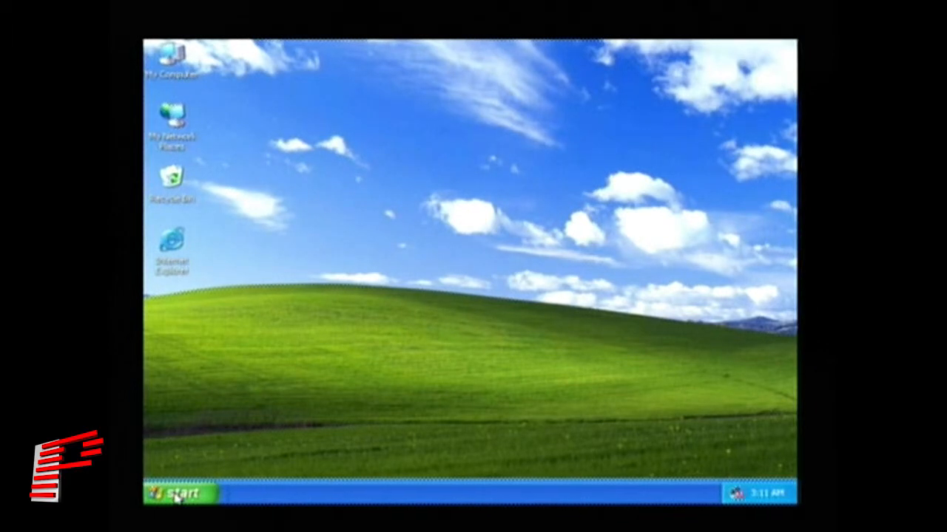
Launch Lasershow Designer 2000 from the Start menu's Programs list.
{"action": "left_click", "coordinate": [178, 494]}
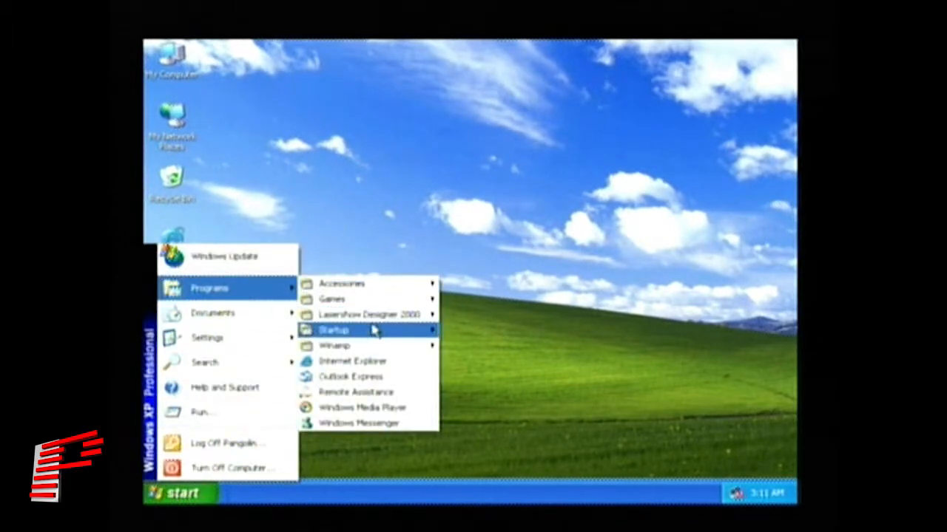
{"action": "mouse_move", "coordinate": [368, 314]}
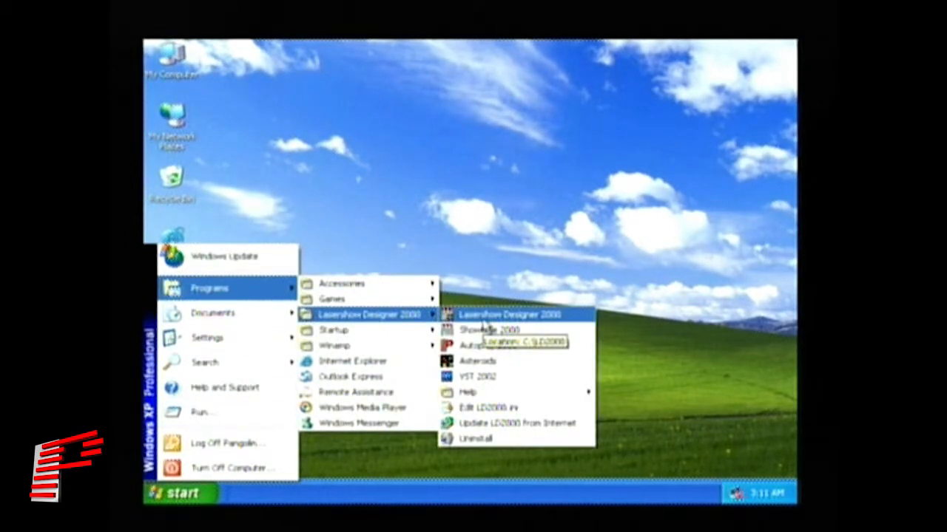
{"action": "left_click", "coordinate": [507, 313]}
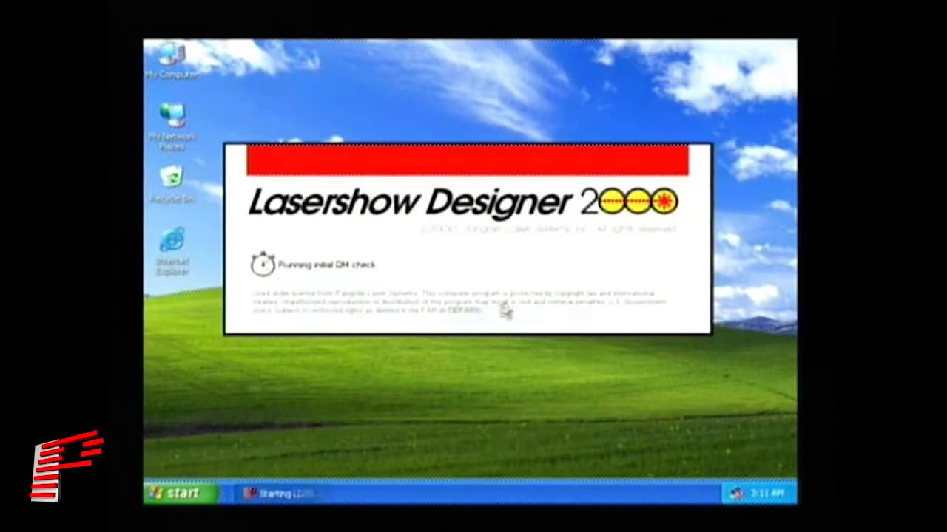
{"action": "mouse_move", "coordinate": [703, 423]}
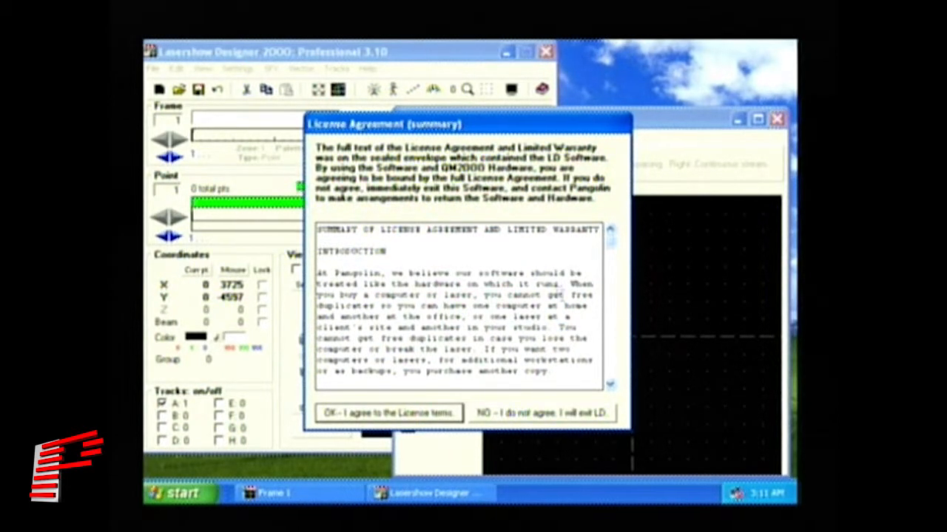
Read through the license summary and agree to the License terms.
{"action": "scroll", "scroll_direction": "down", "scroll_amount": 3}
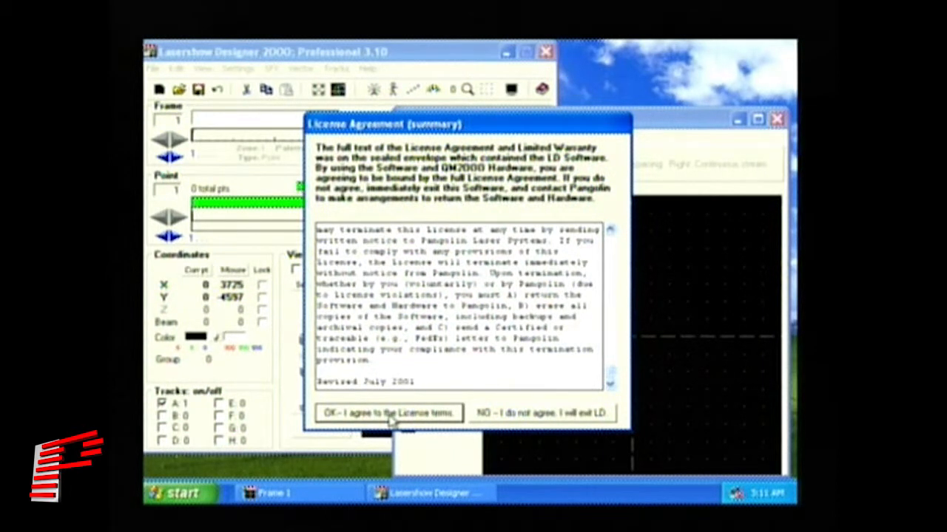
{"action": "left_click", "coordinate": [387, 413]}
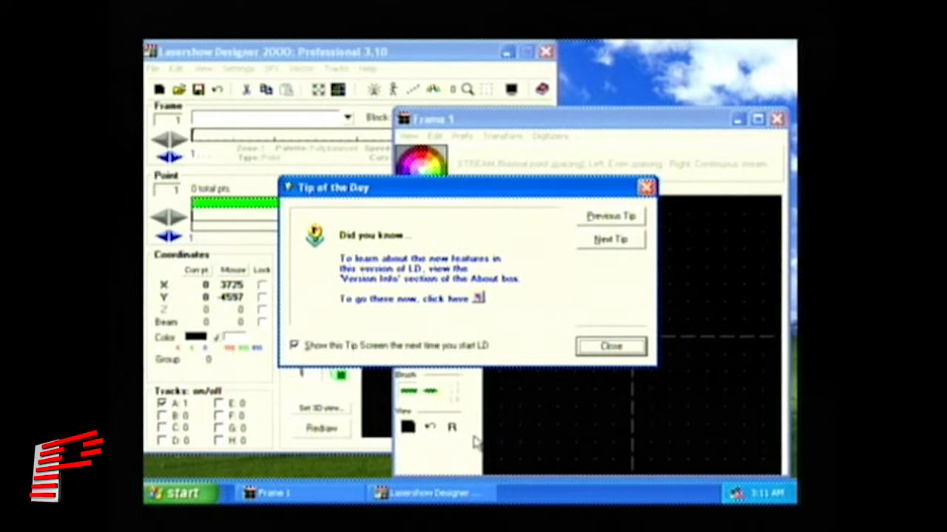
{"action": "mouse_move", "coordinate": [481, 305]}
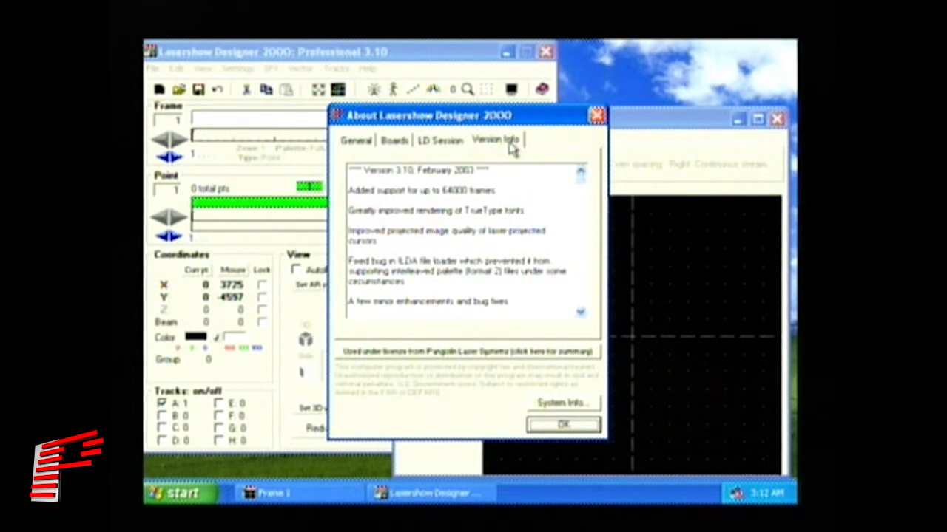
View the LD Session, Boards, and General pages of the About dialog.
{"action": "left_click", "coordinate": [440, 140]}
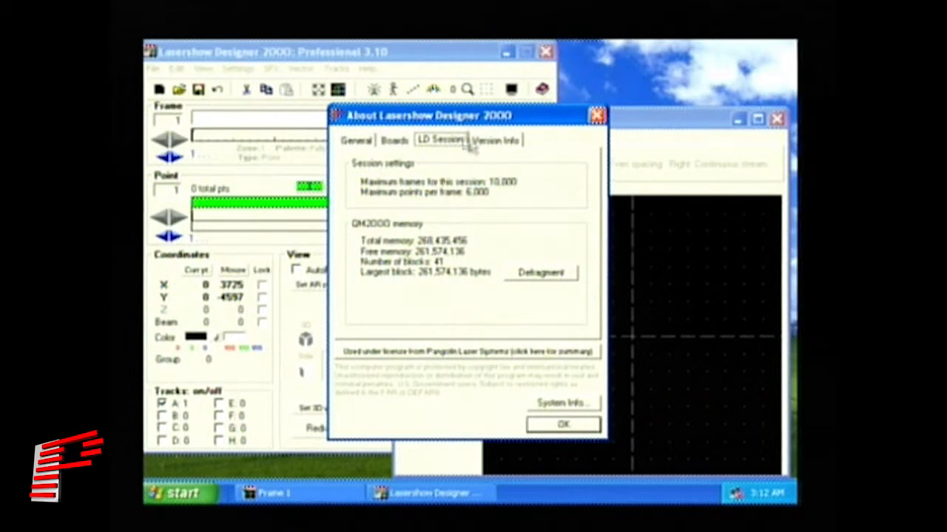
{"action": "left_click", "coordinate": [395, 140]}
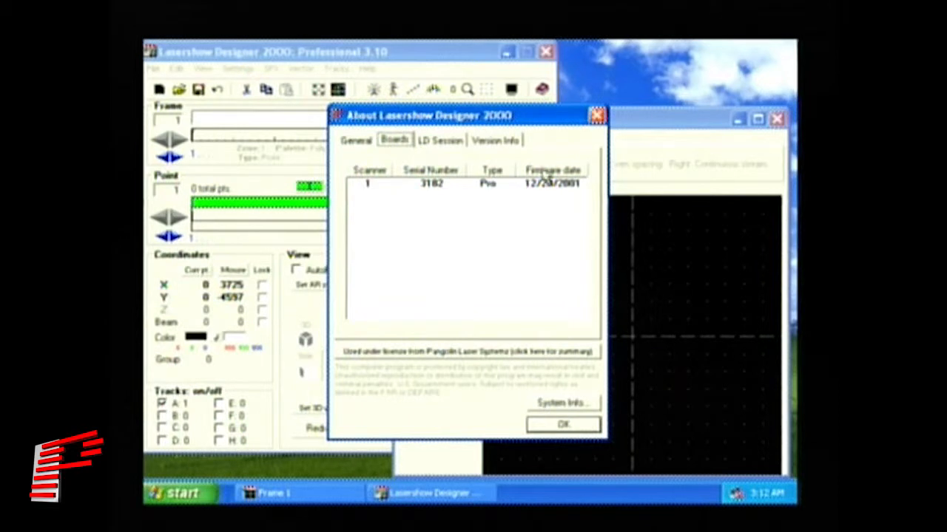
{"action": "mouse_move", "coordinate": [561, 232]}
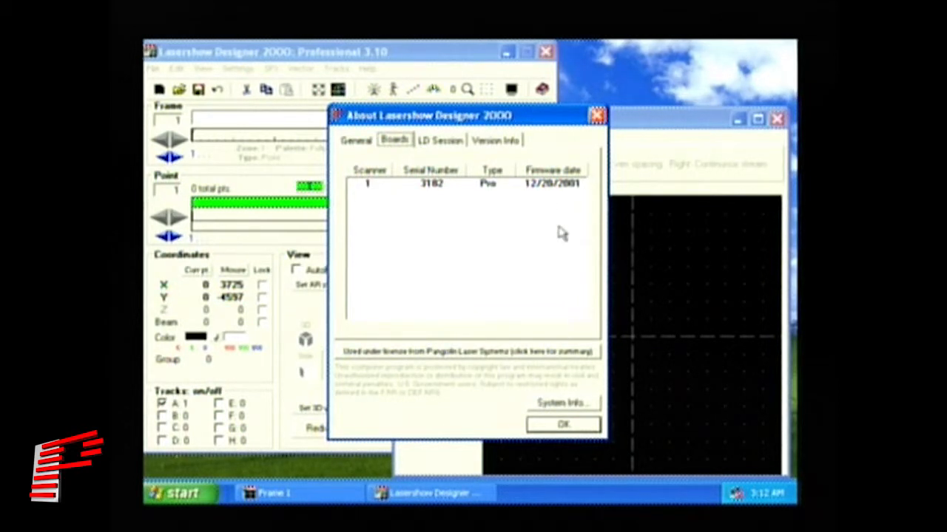
{"action": "mouse_move", "coordinate": [492, 194]}
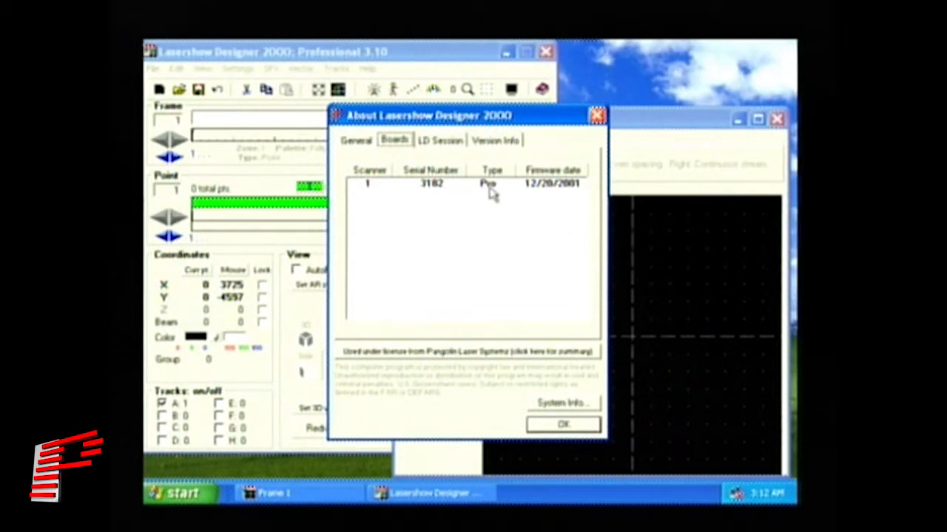
{"action": "mouse_move", "coordinate": [374, 145]}
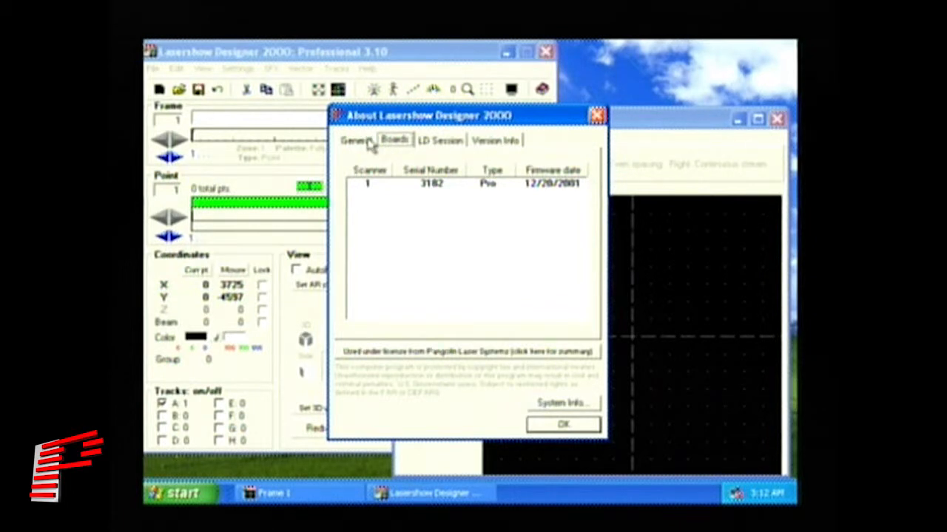
{"action": "left_click", "coordinate": [357, 140]}
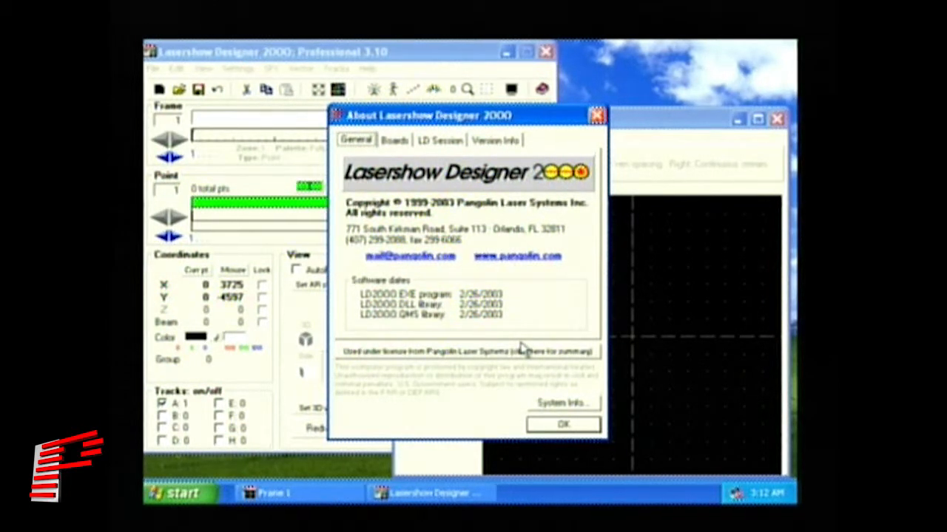
Dismiss the About Lasershow Designer 2000 dialog with OK.
{"action": "left_click", "coordinate": [562, 424]}
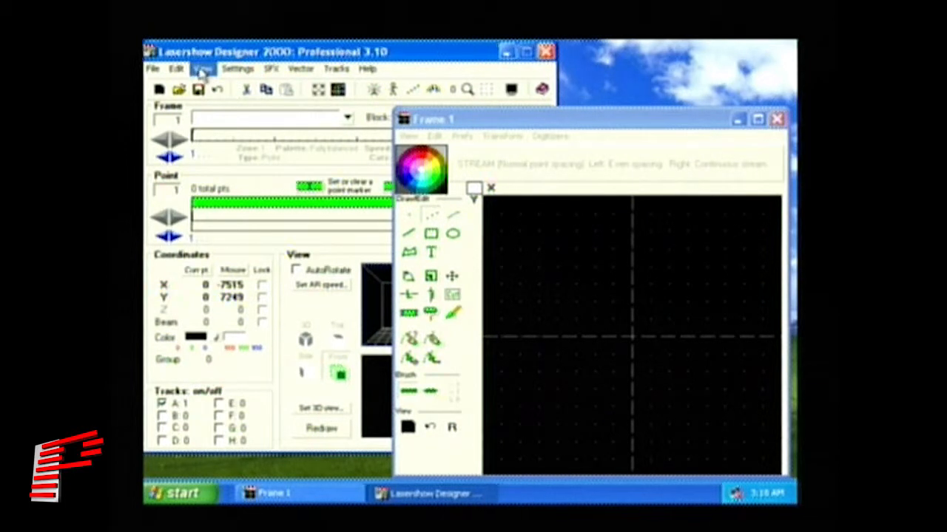
Write the ILDA 30K instant test frame over Frame 1.
{"action": "left_click", "coordinate": [203, 68]}
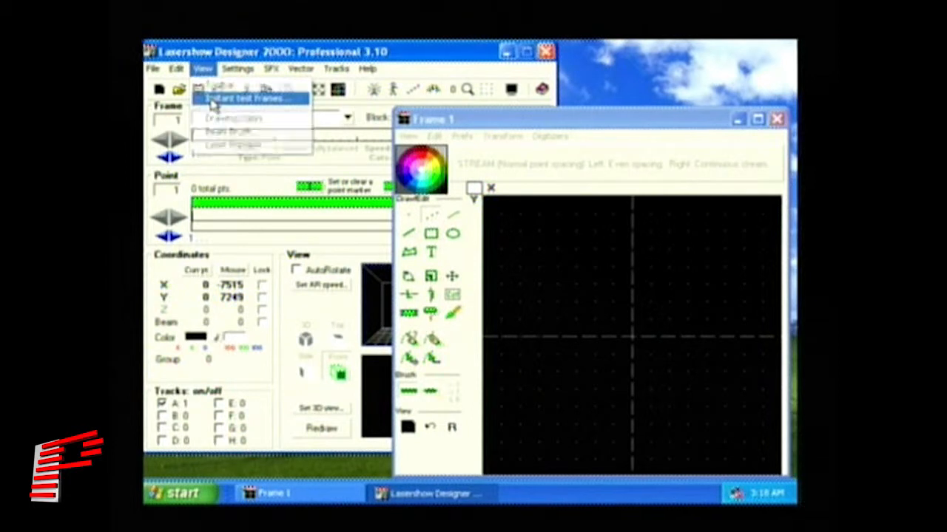
{"action": "left_click", "coordinate": [246, 98]}
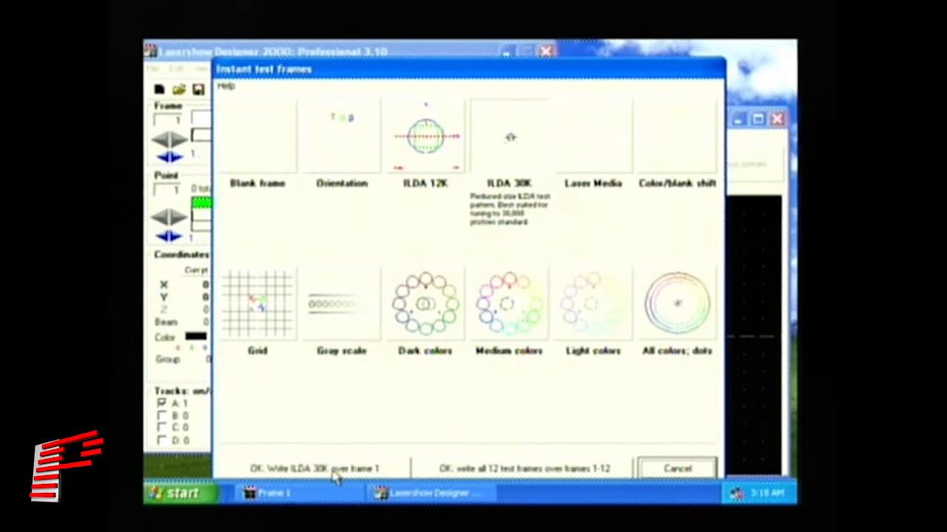
{"action": "left_click", "coordinate": [318, 468]}
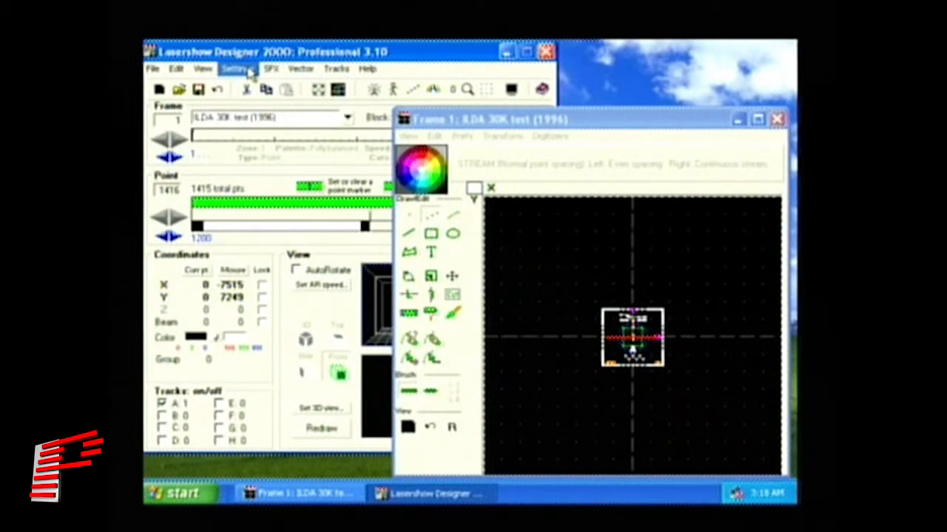
Show the Color shift page of the Projector settings.
{"action": "left_click", "coordinate": [237, 68]}
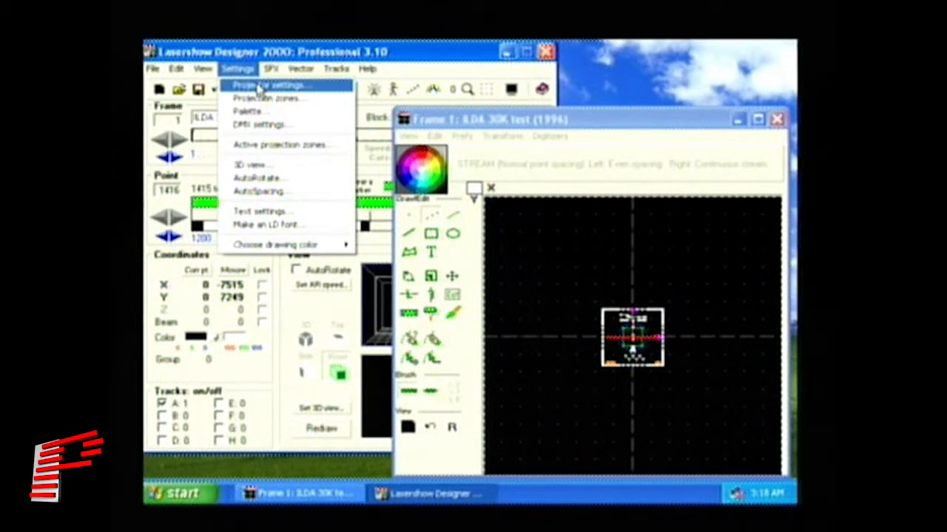
{"action": "left_click", "coordinate": [270, 84]}
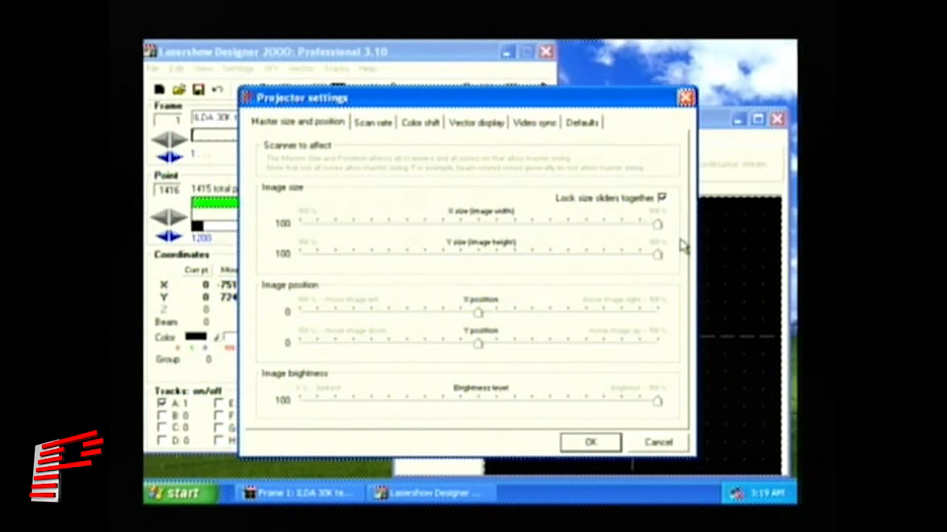
{"action": "mouse_move", "coordinate": [636, 181]}
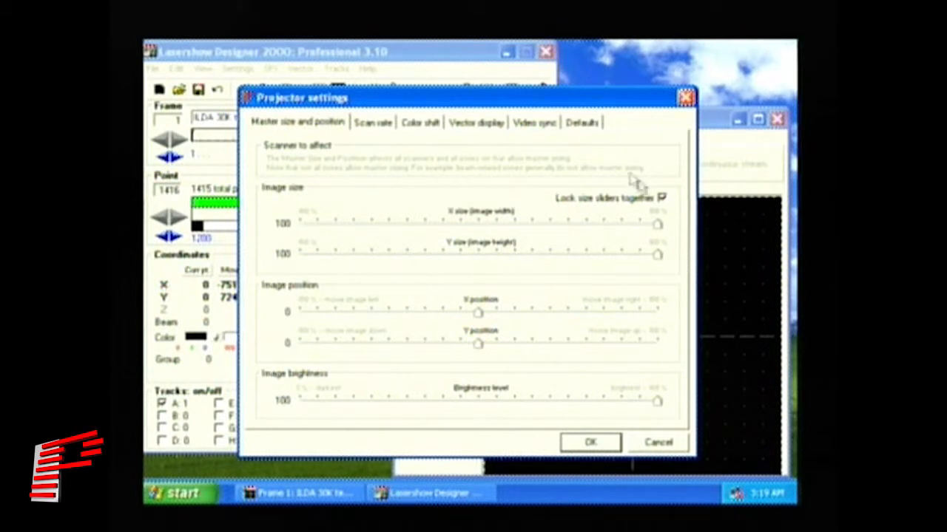
{"action": "left_click", "coordinate": [420, 122]}
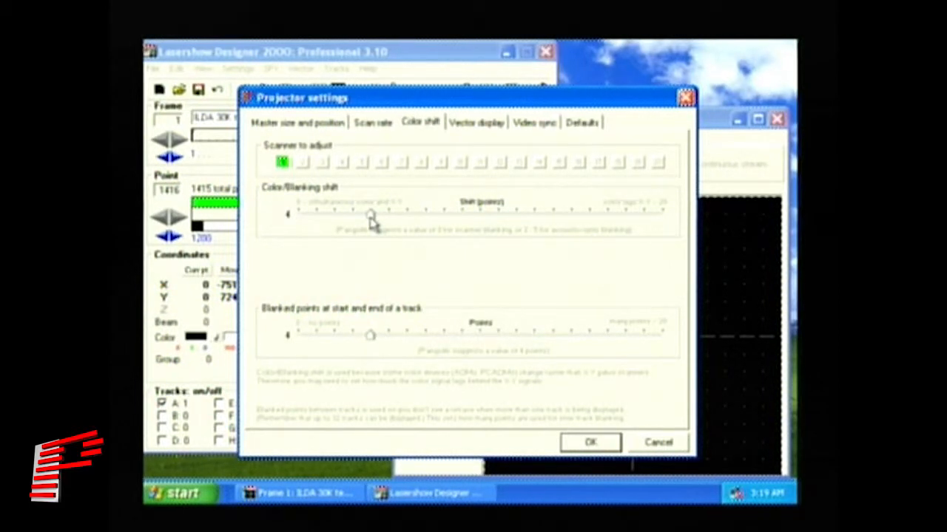
Move the Color/Blanking shift slider to 5, leaving blanked track points at 4.
{"action": "left_click_drag", "start_coordinate": [370, 214], "coordinate": [355, 213]}
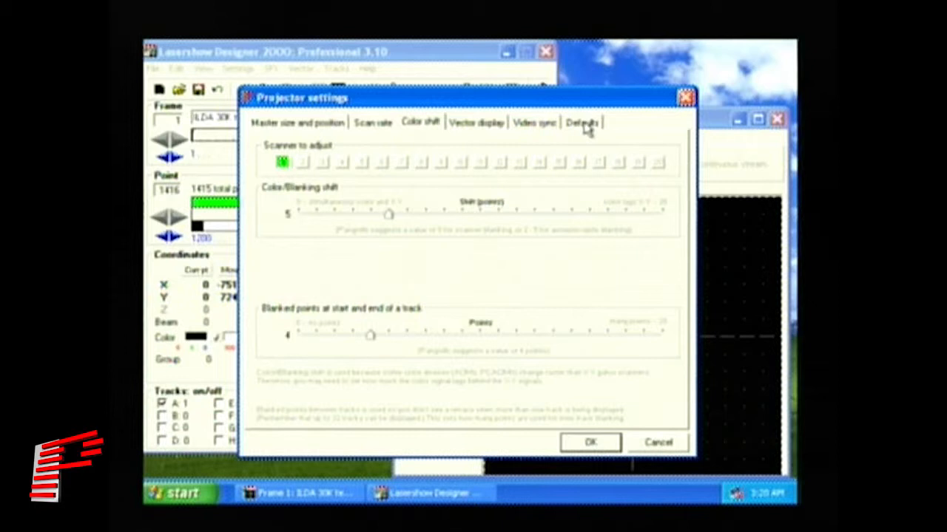
Save projector settings to the LD2000.ini startup file and close Projector settings.
{"action": "left_click", "coordinate": [582, 122]}
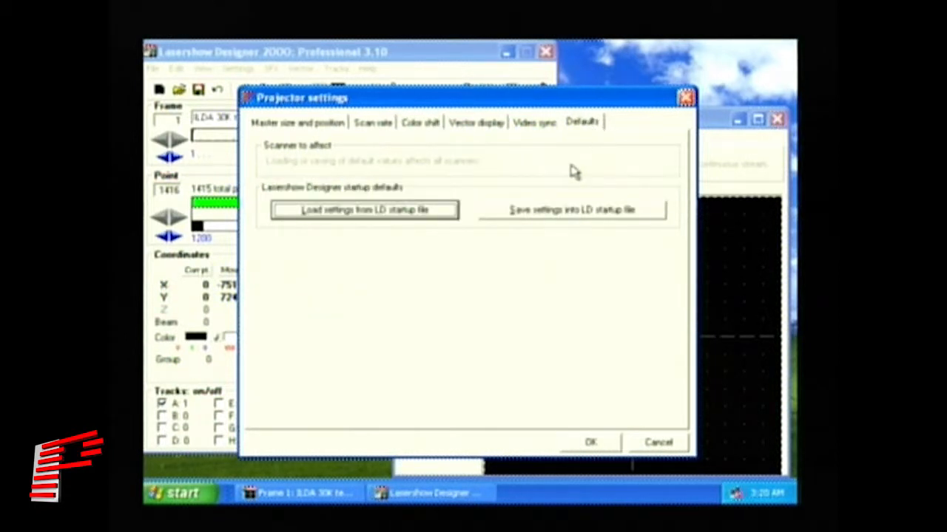
{"action": "mouse_move", "coordinate": [587, 222]}
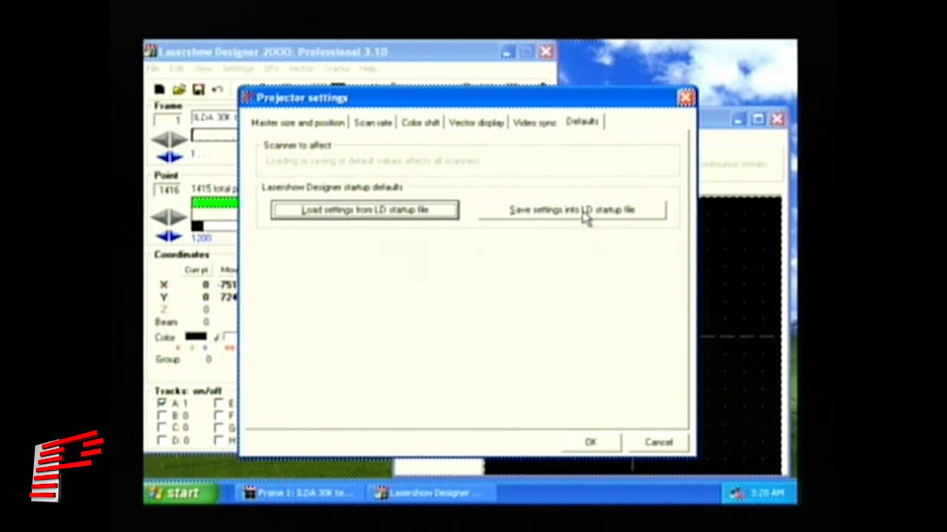
{"action": "left_click", "coordinate": [573, 209]}
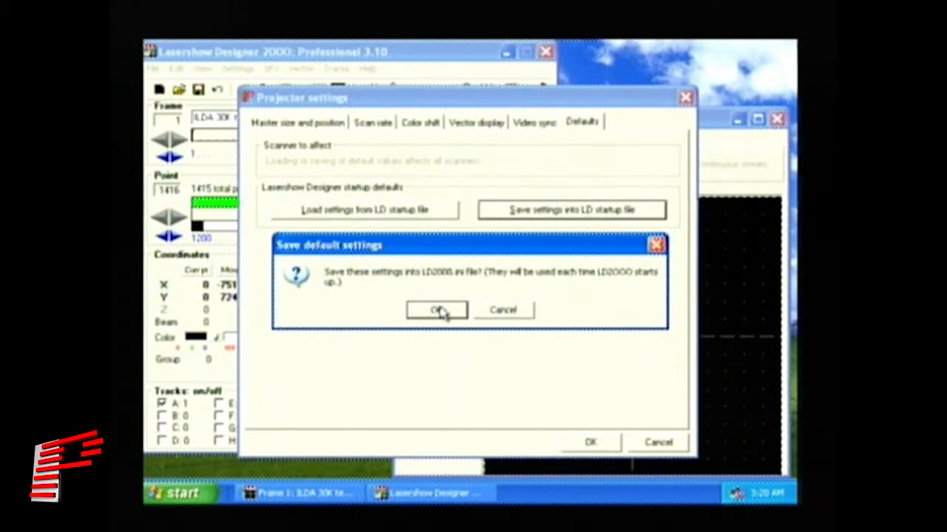
{"action": "left_click", "coordinate": [436, 310]}
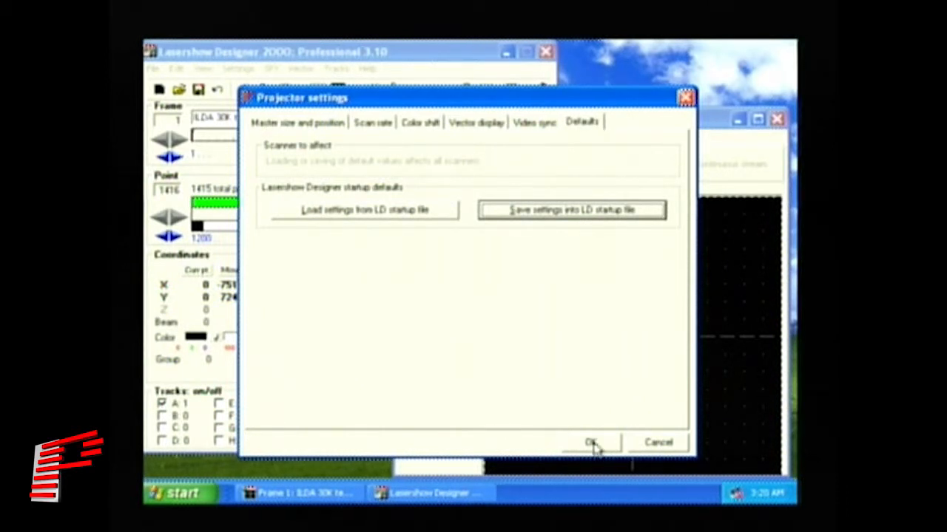
{"action": "left_click", "coordinate": [591, 442]}
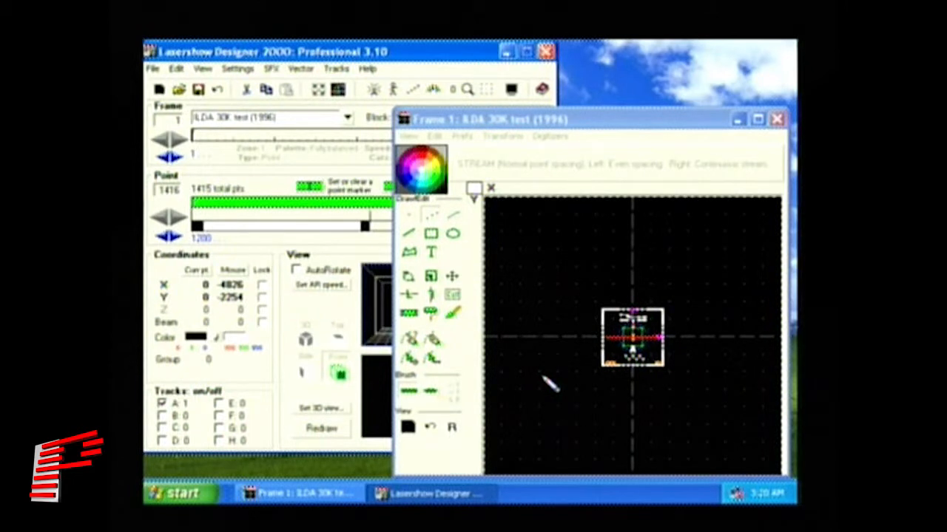